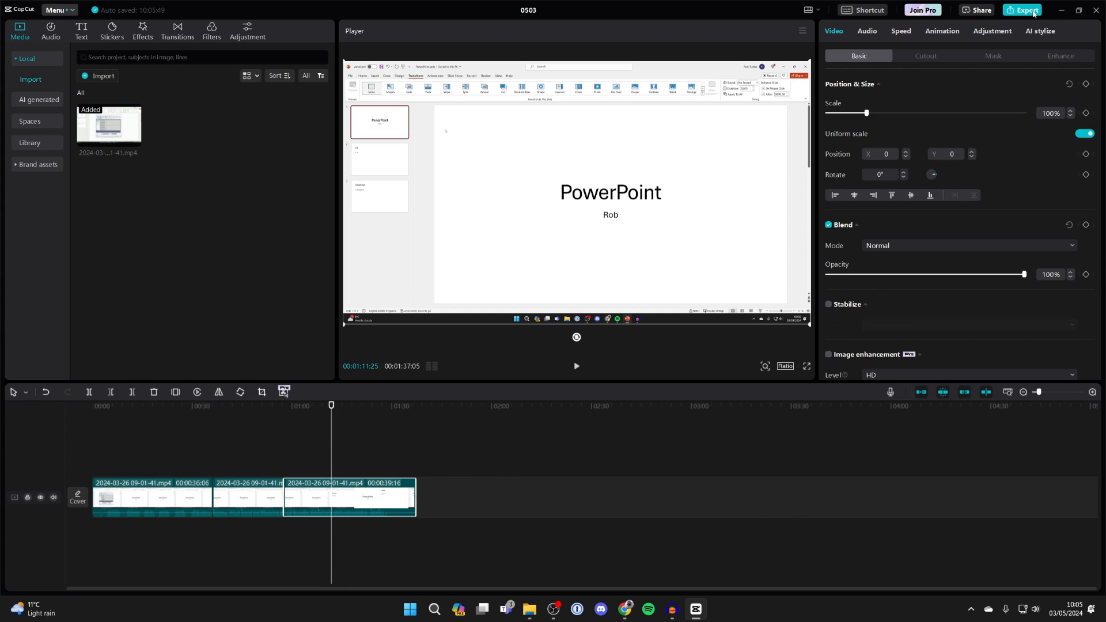
Export the project as an mp4 titled 'Video'
left_click(1022, 9)
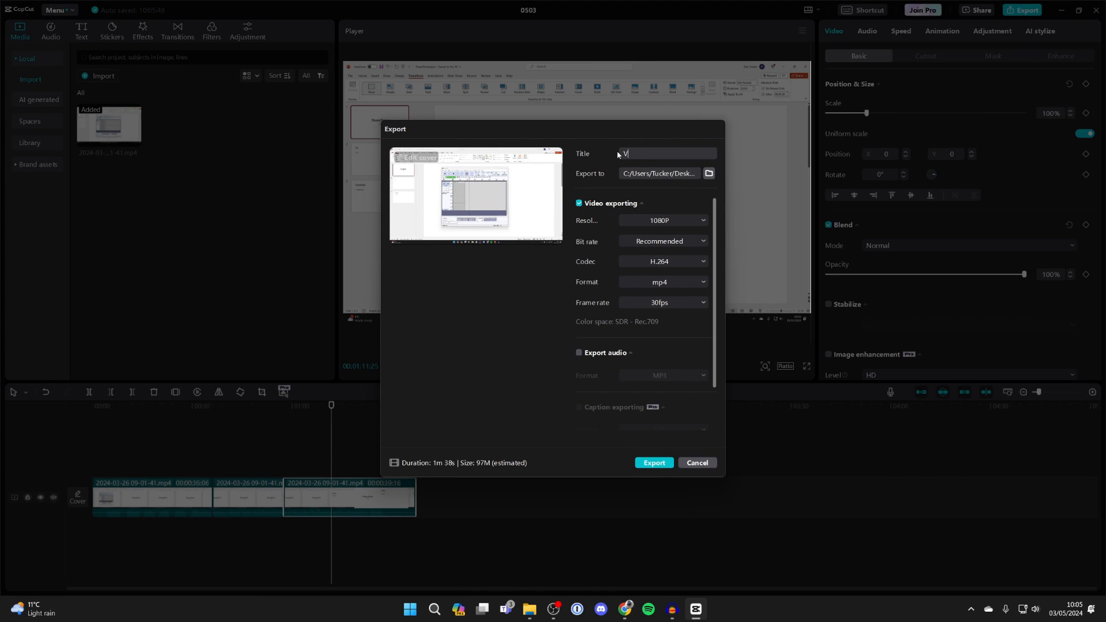
type("ideo")
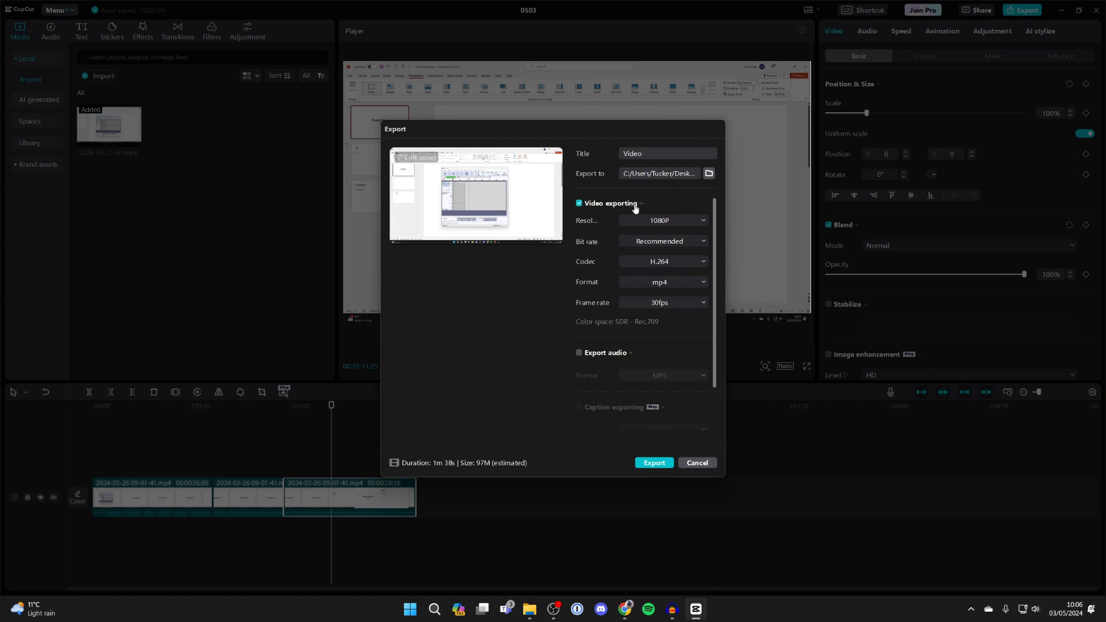
mouse_move(664, 232)
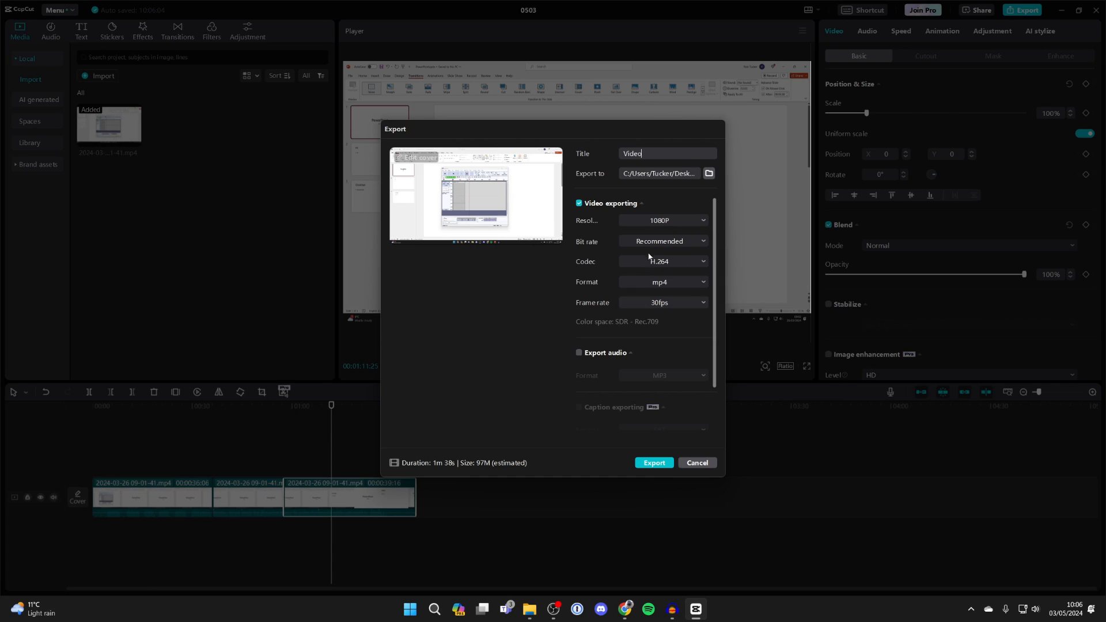
mouse_move(592, 251)
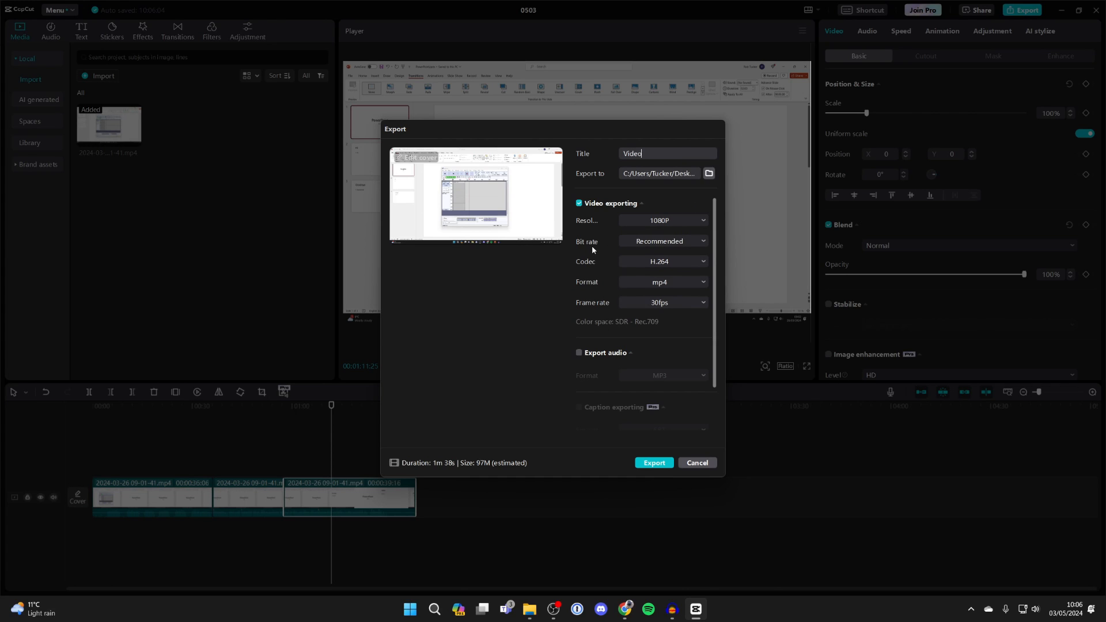
left_click(664, 281)
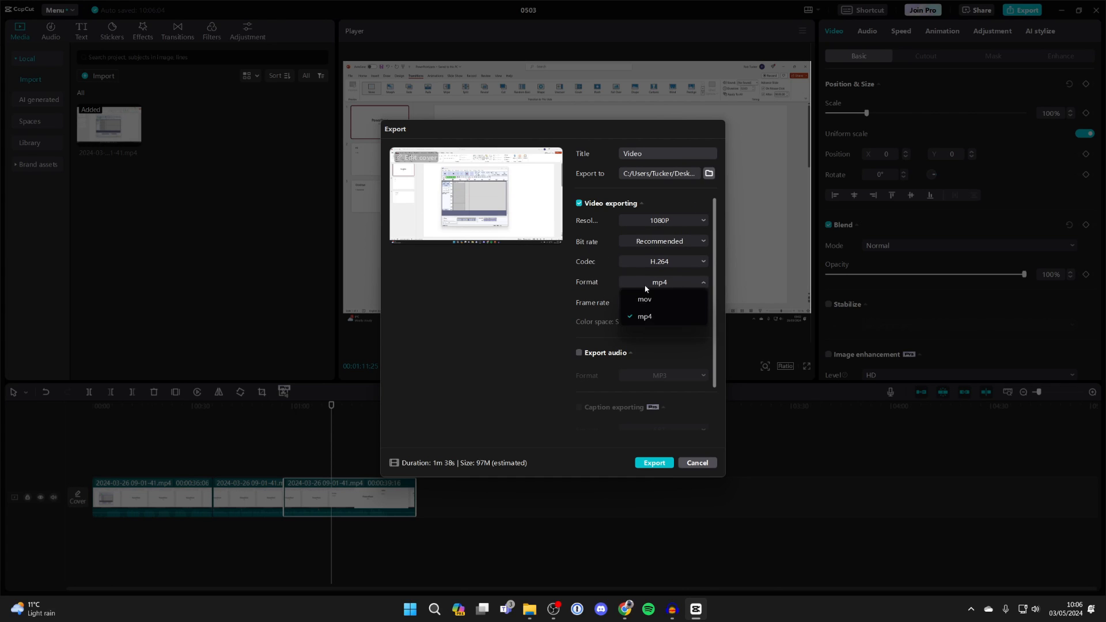
left_click(644, 316)
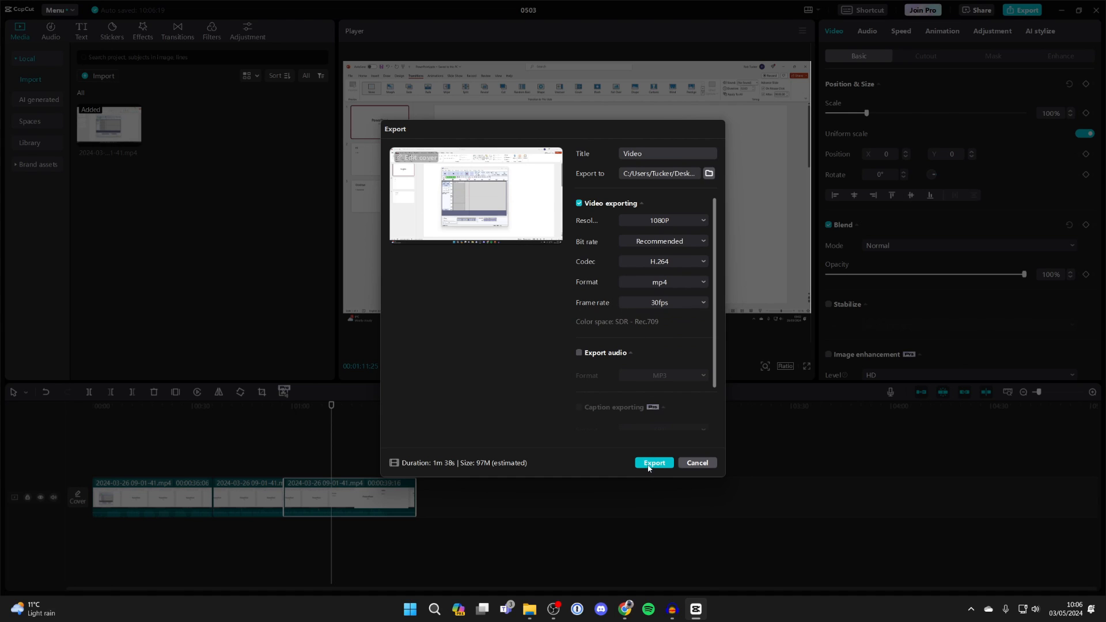
left_click(653, 463)
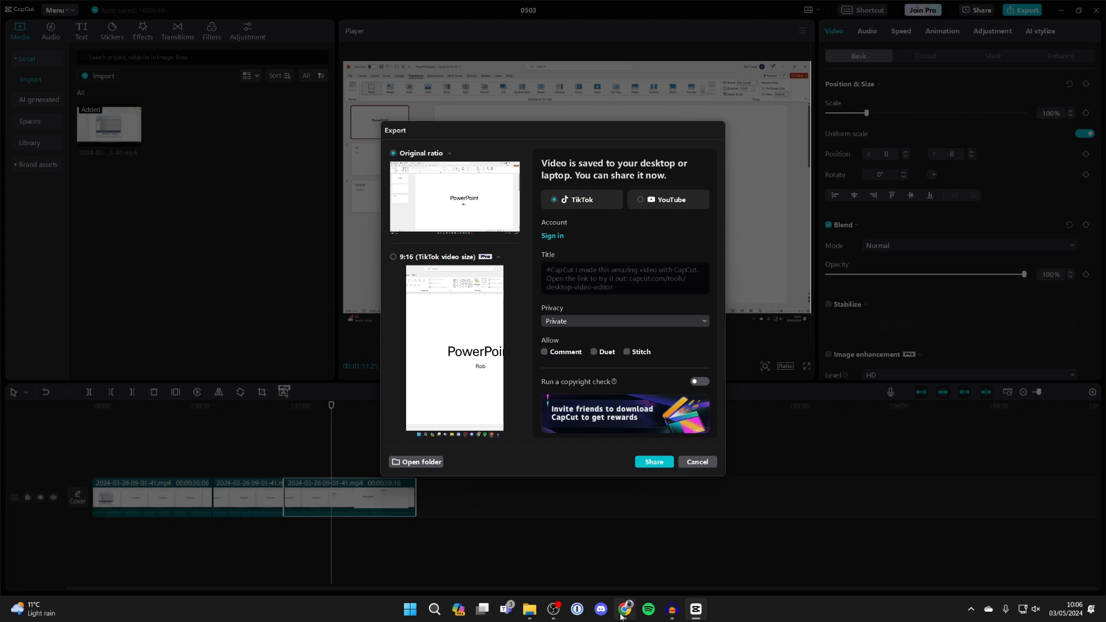
In Chrome's YouTube Studio, upload Video.mp4 from the Desktop
left_click(623, 610)
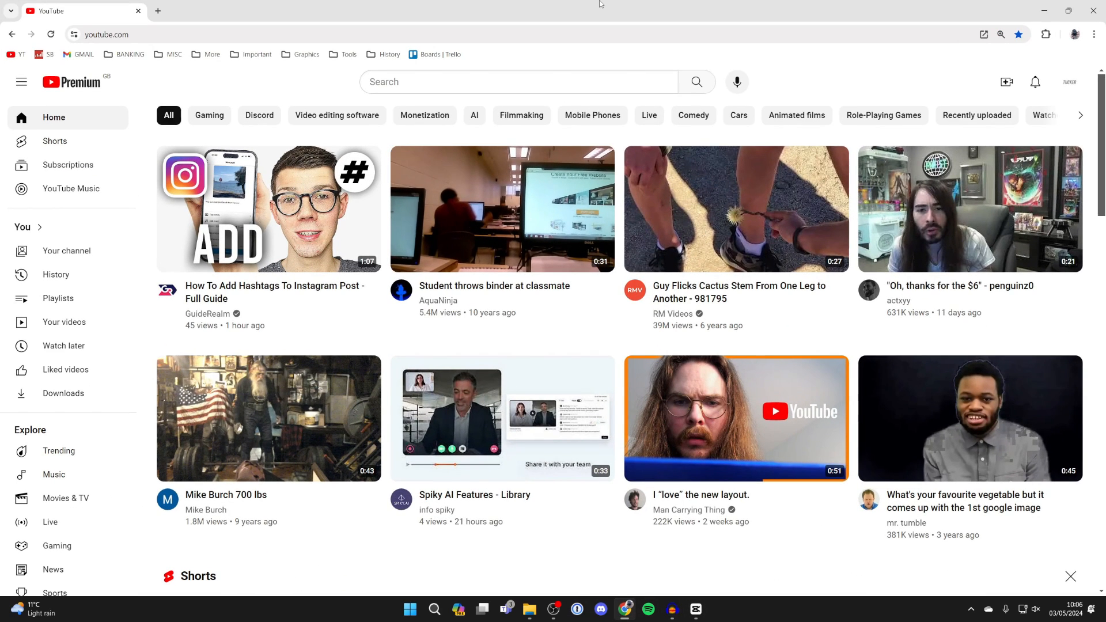
mouse_move(1035, 82)
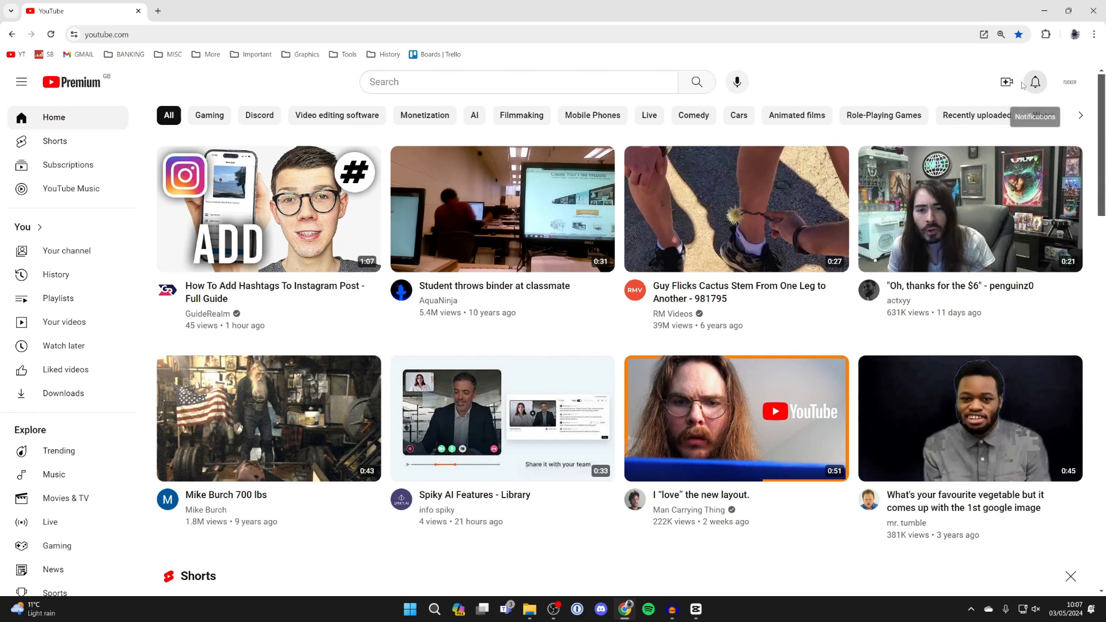
left_click(1006, 82)
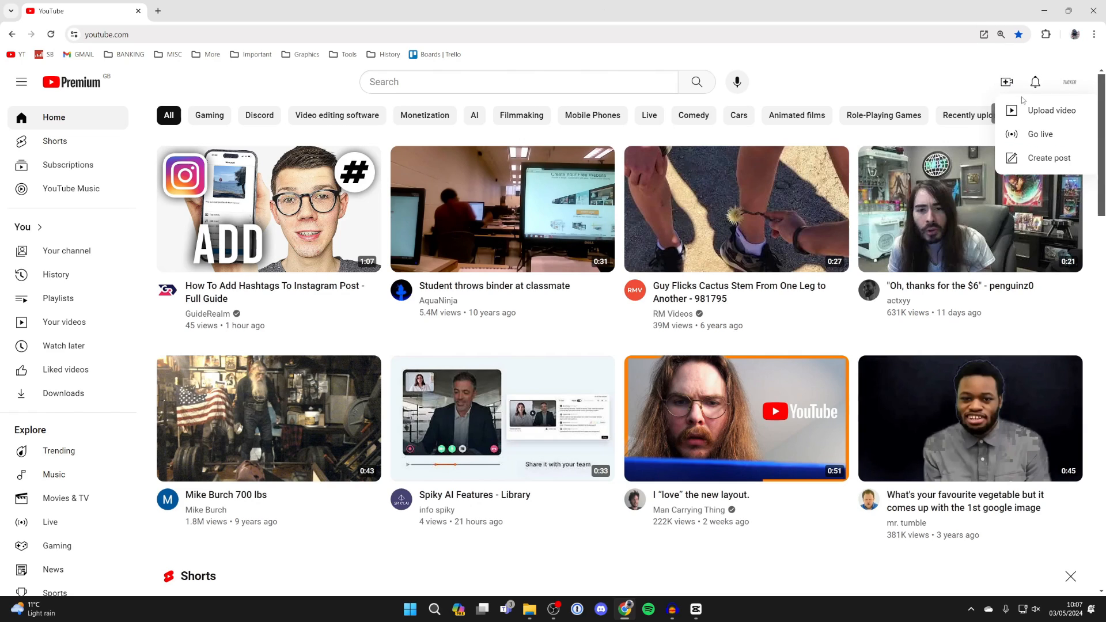
left_click(1051, 110)
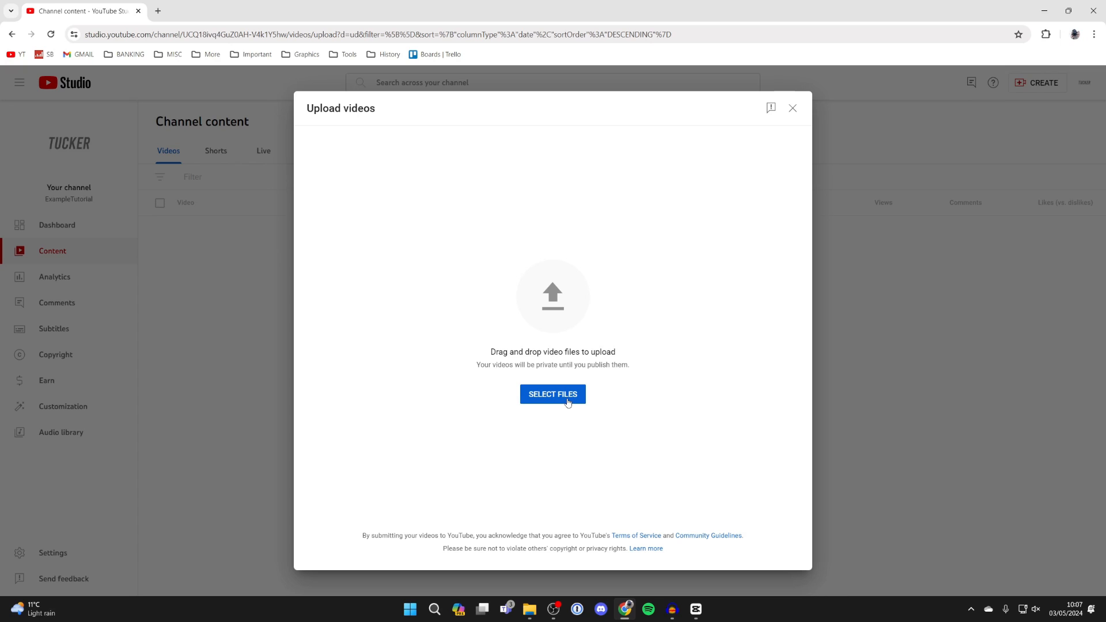
left_click(553, 393)
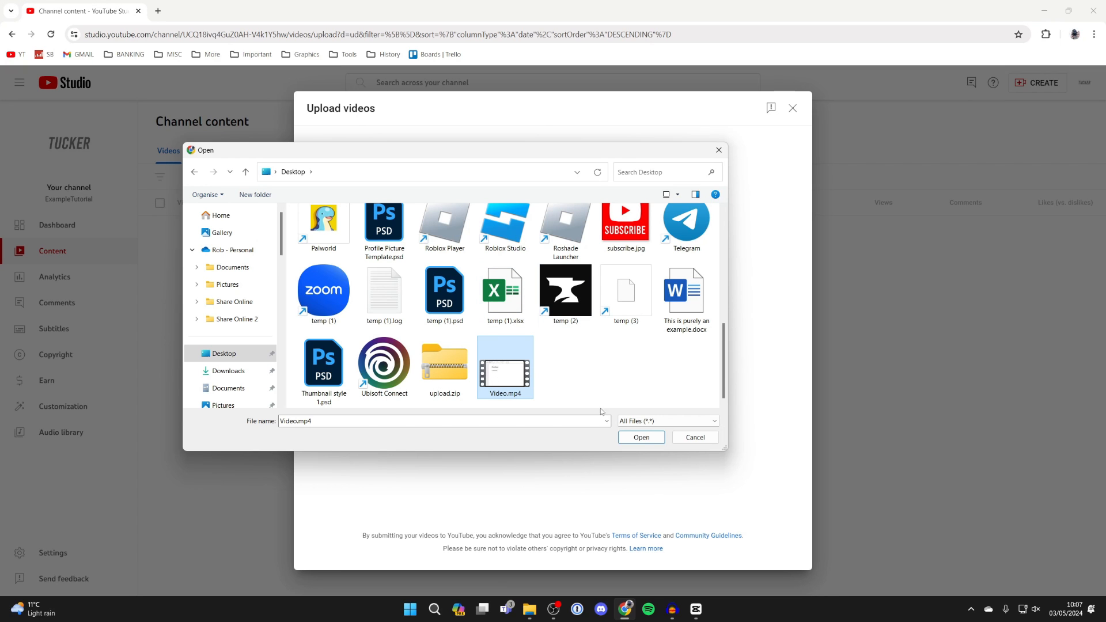
left_click(640, 438)
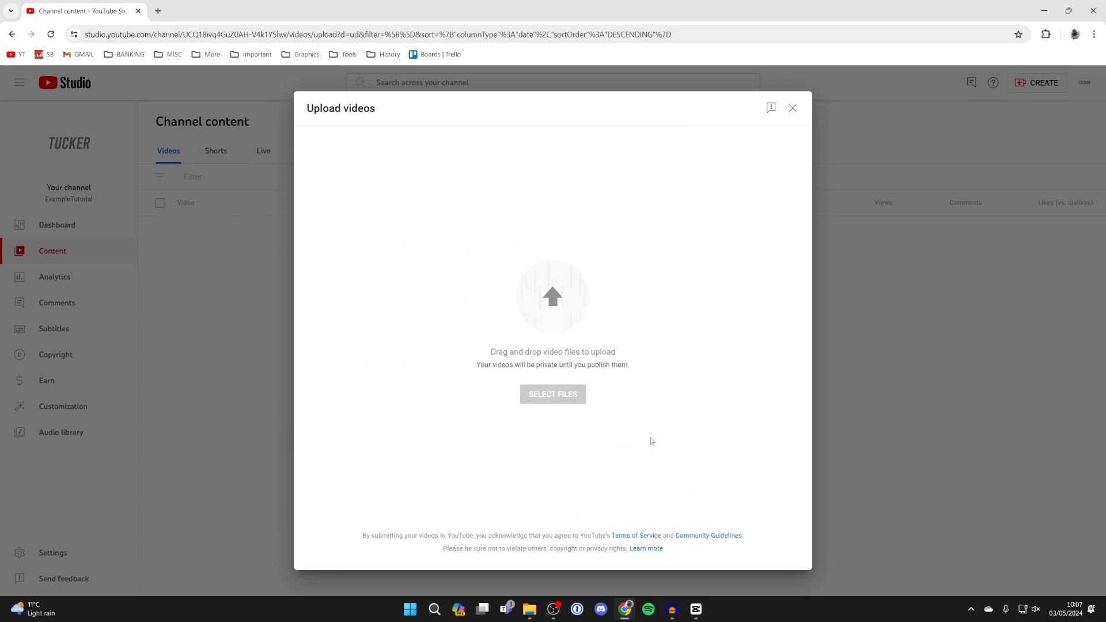
left_click(552, 394)
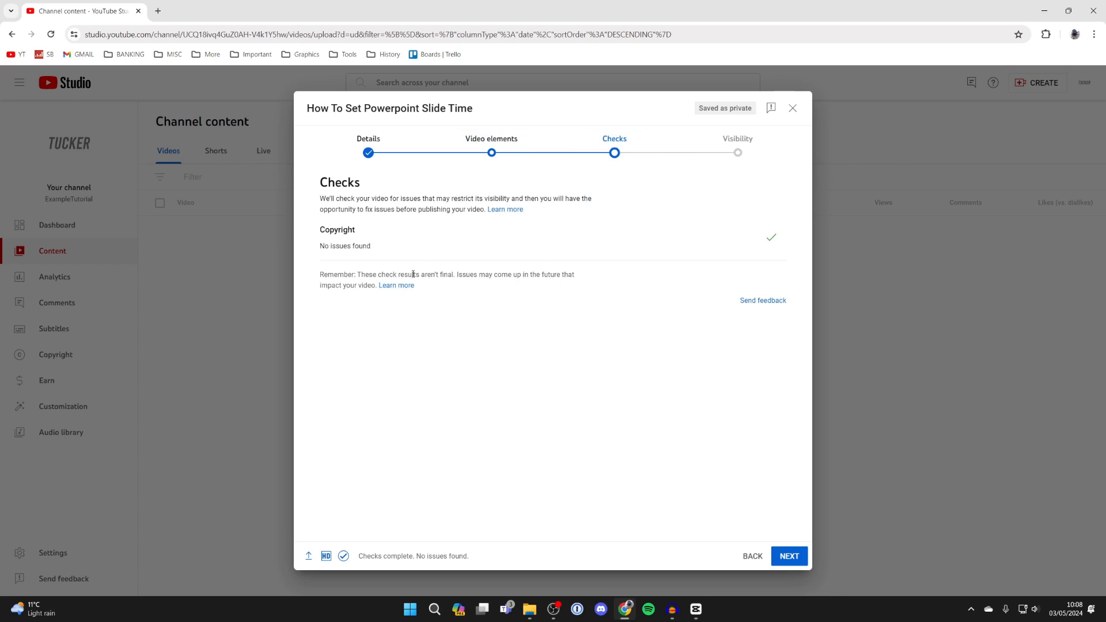
Set 'How To Set Powerpoint Slide Time' visibility to Public and publish it
left_click(788, 556)
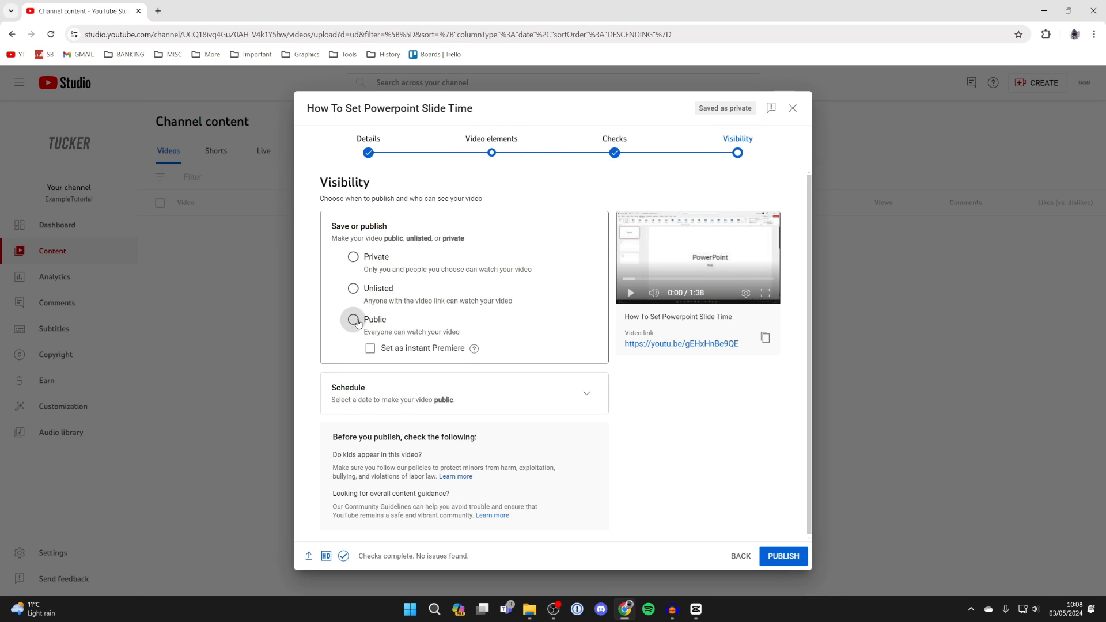
left_click(353, 319)
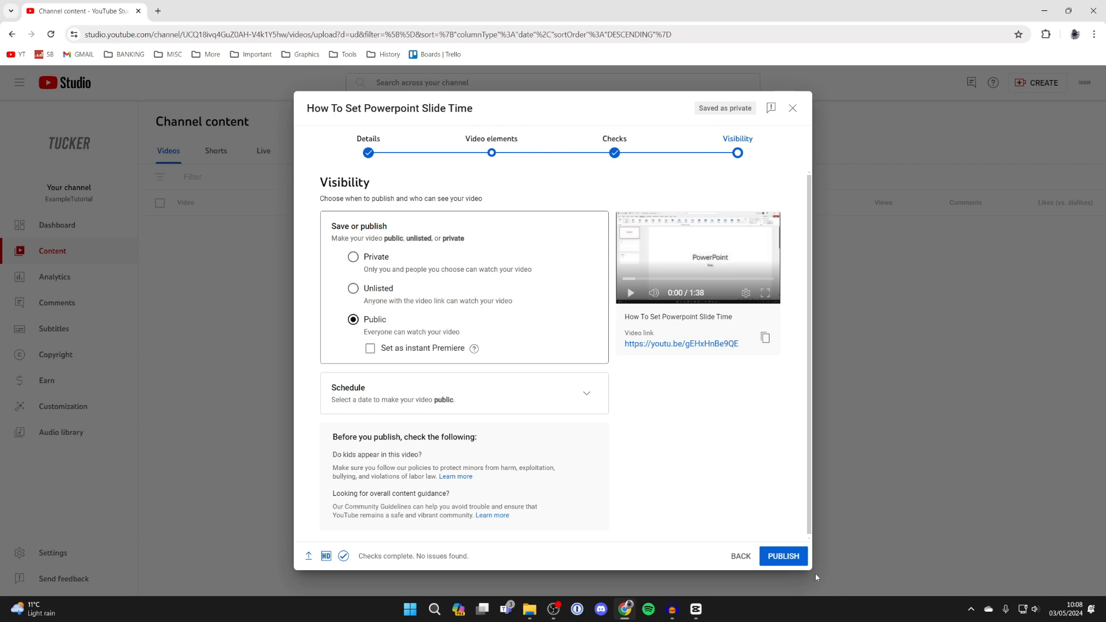
left_click(783, 556)
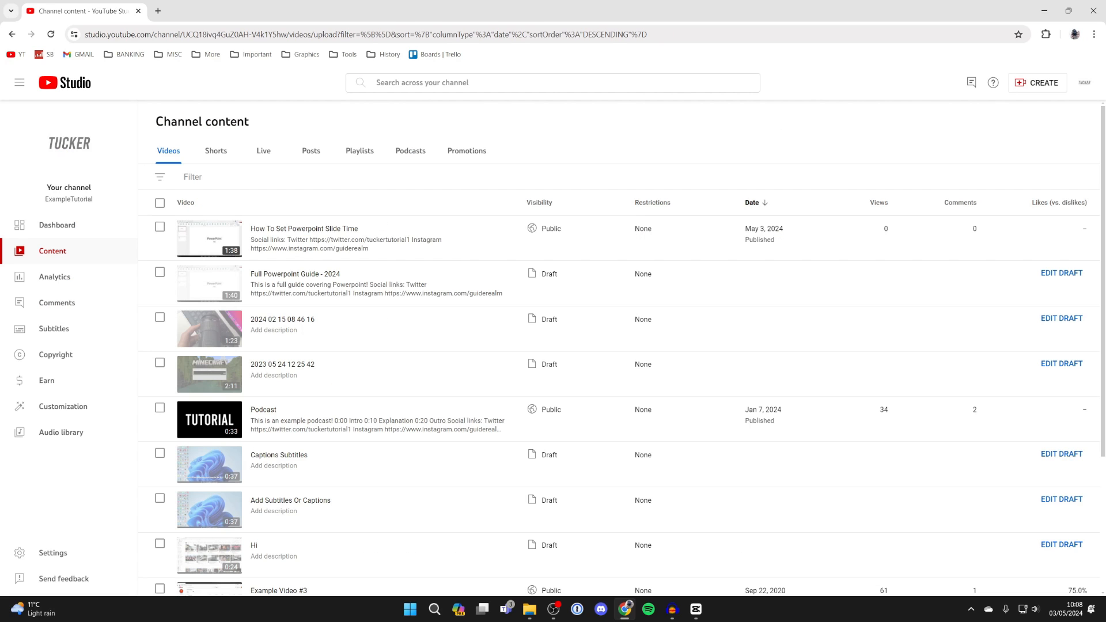